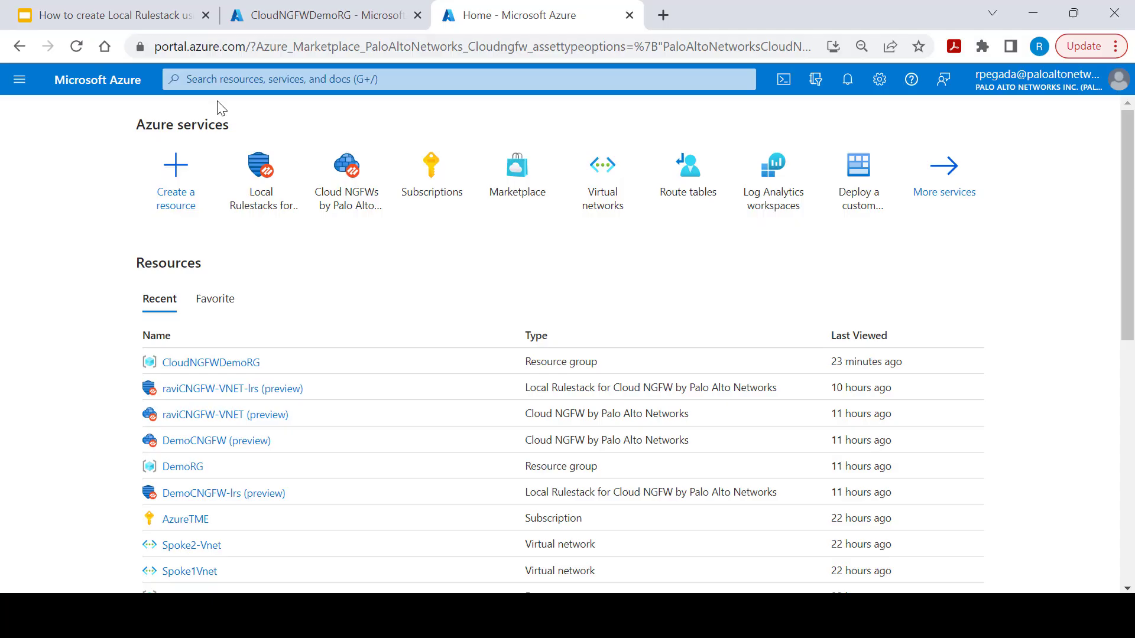
Search the portal for 'paloalto' to list Cloud NGFW and Local Rulestack services.
{"action": "type", "text": "paloalto"}
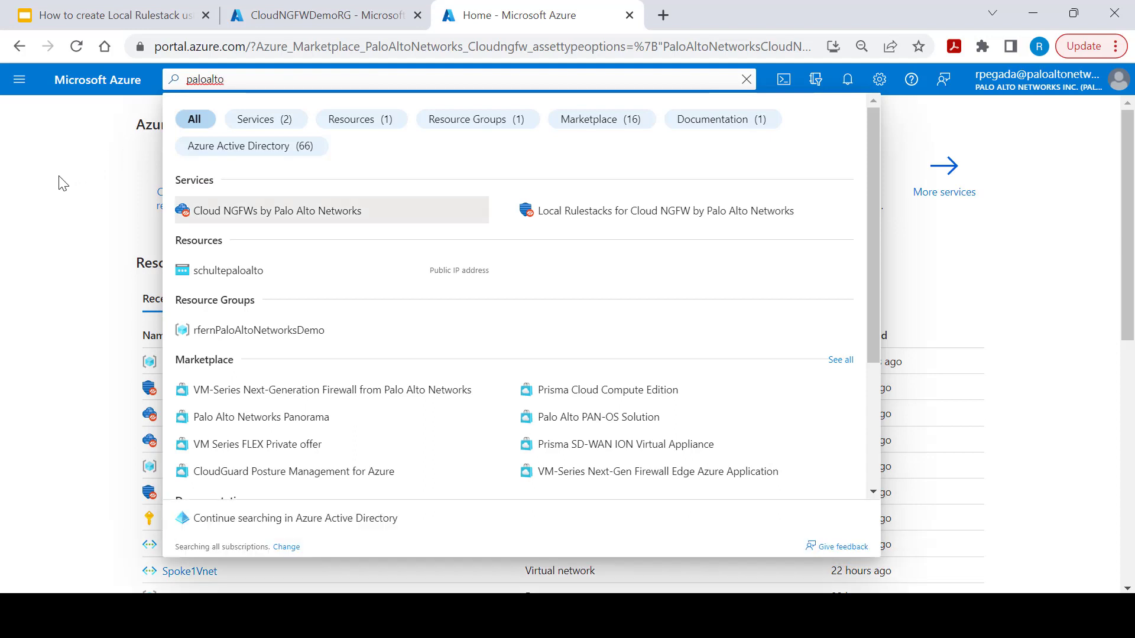
{"action": "mouse_move", "coordinate": [230, 191]}
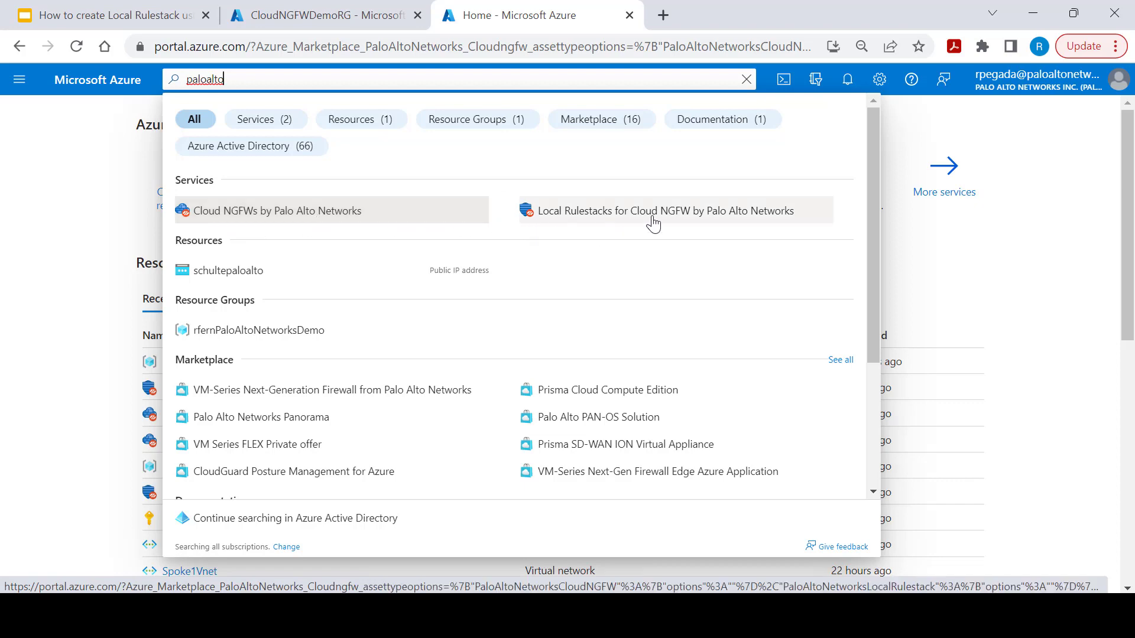
Start a local rulestack in CloudNGFWDemoRG named DemoRuleStack, East US, described 'Demo Rule Stack'.
{"action": "left_click", "coordinate": [672, 211]}
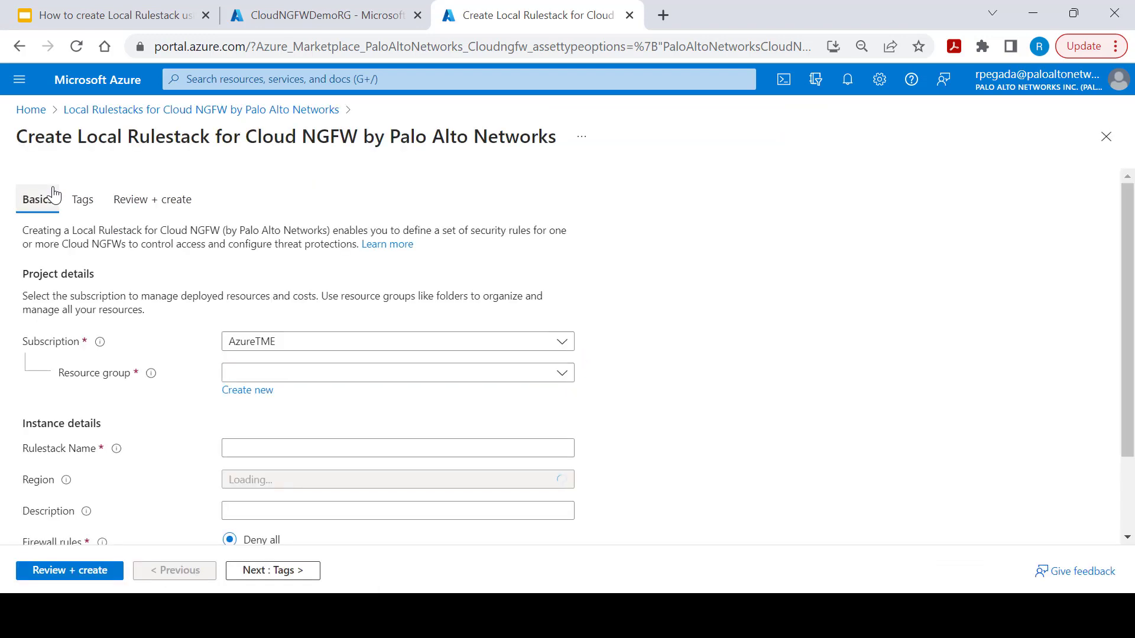
{"action": "type", "text": "Demo Rule Stack"}
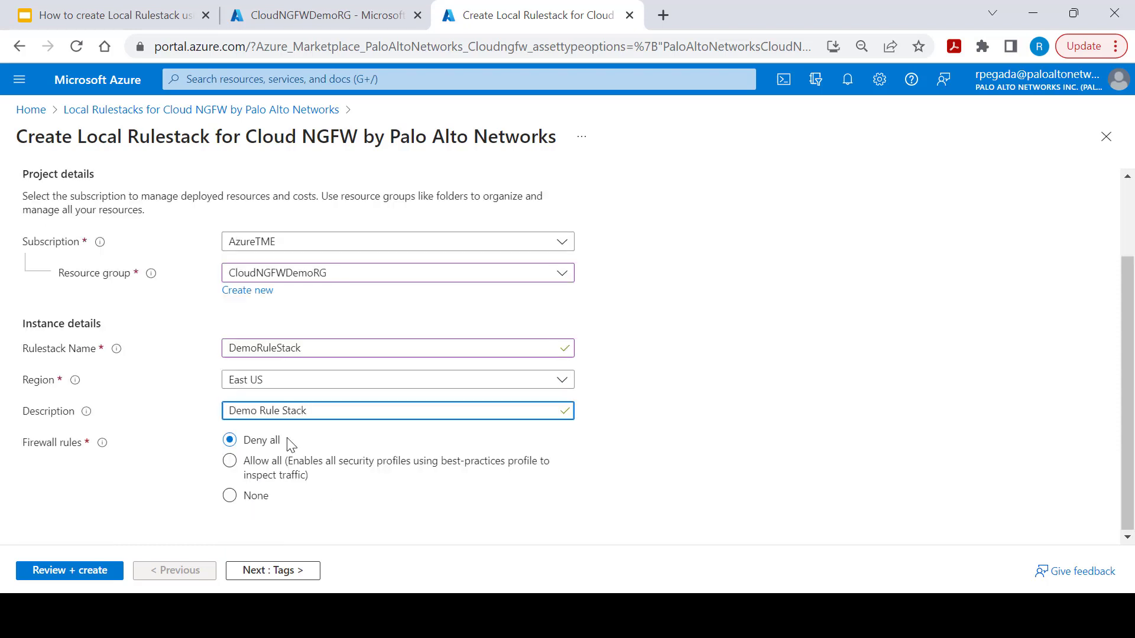
{"action": "mouse_move", "coordinate": [288, 450]}
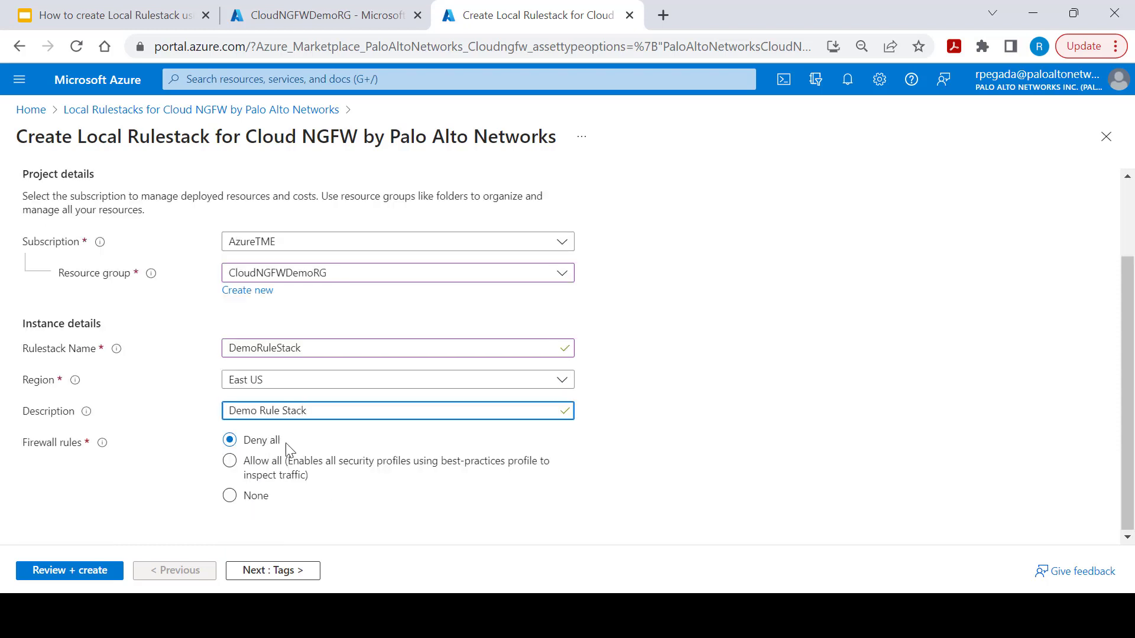
Skip tags, review the settings and create the DemoRuleStack rulestack.
{"action": "left_click", "coordinate": [271, 570]}
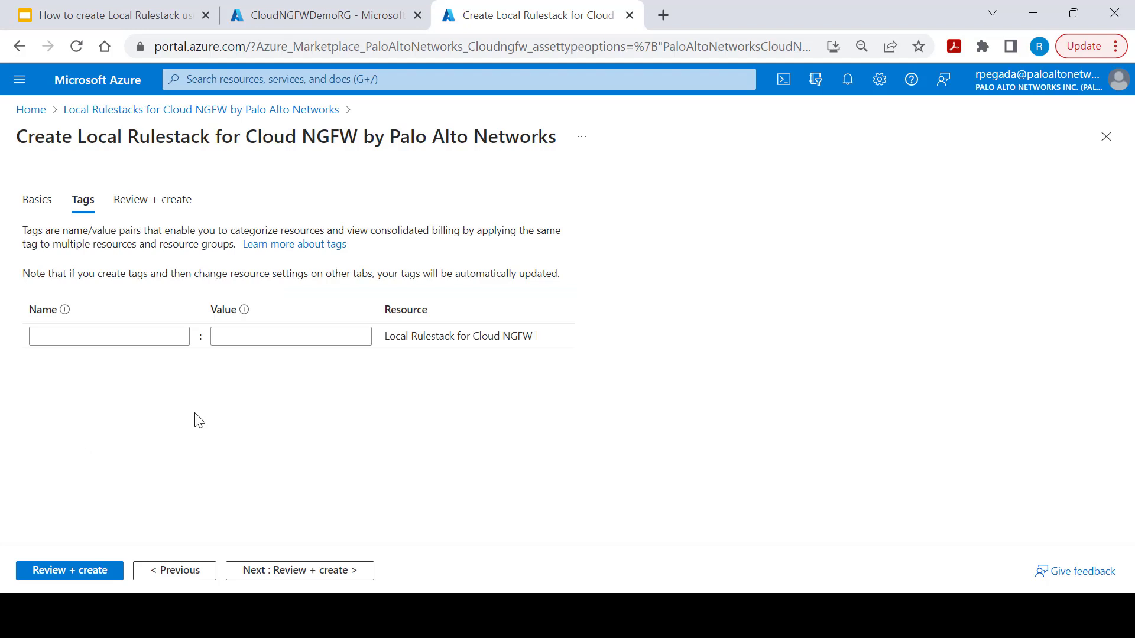
{"action": "left_click", "coordinate": [69, 570]}
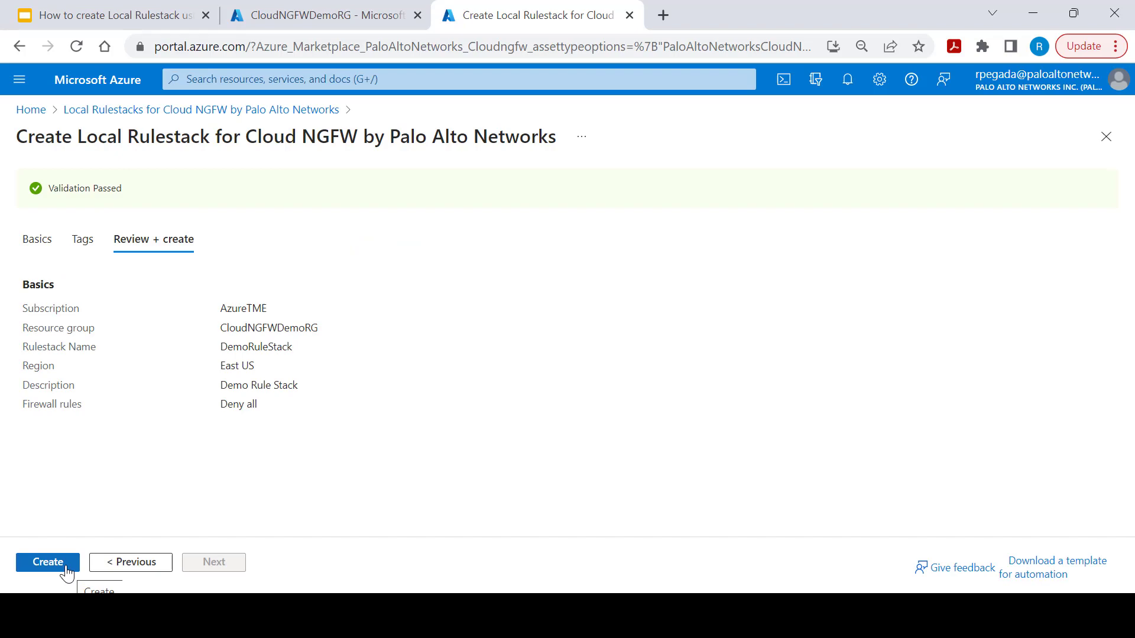
{"action": "left_click", "coordinate": [47, 563]}
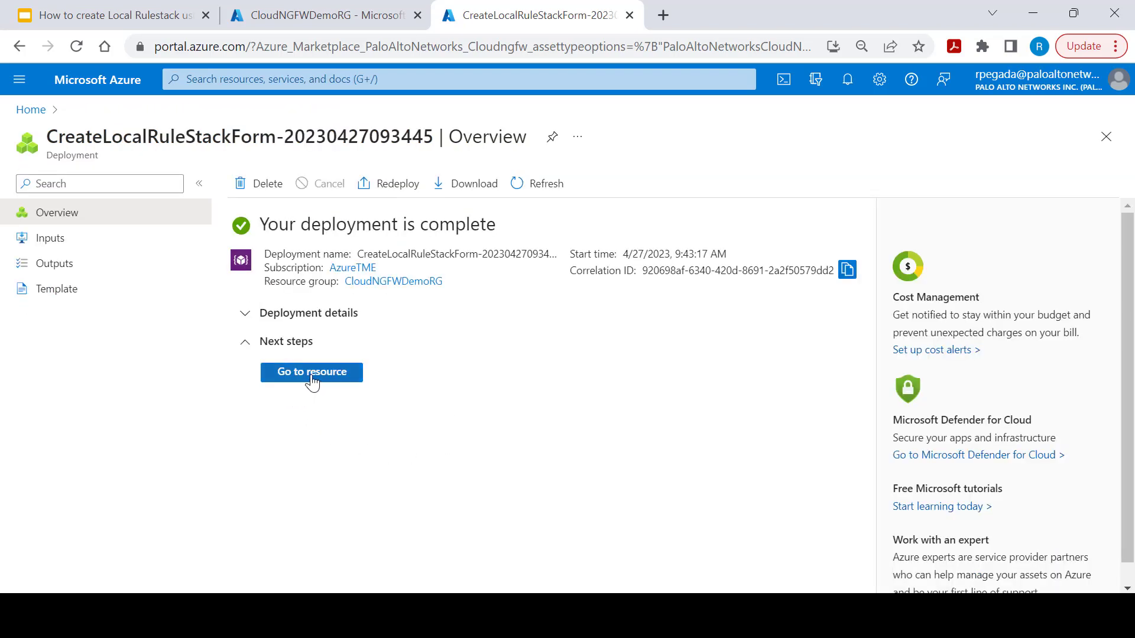
Go to the deployed DemoRuleStack, review Security Services, then show its Prefix List with Database and WebApp.
{"action": "left_click", "coordinate": [311, 372]}
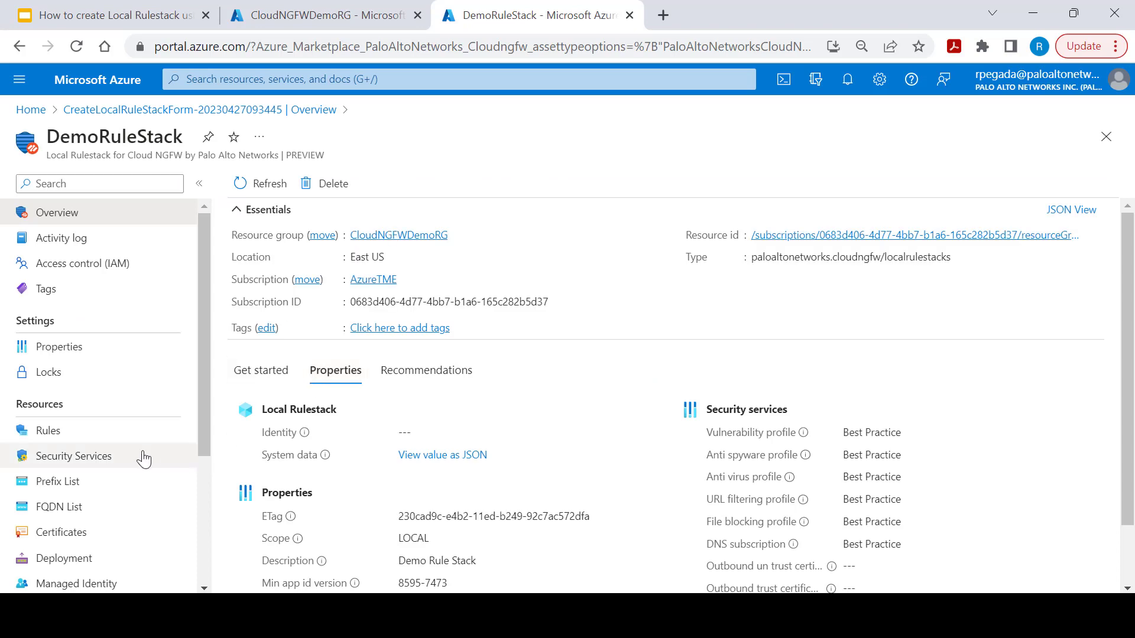
{"action": "left_click", "coordinate": [74, 456]}
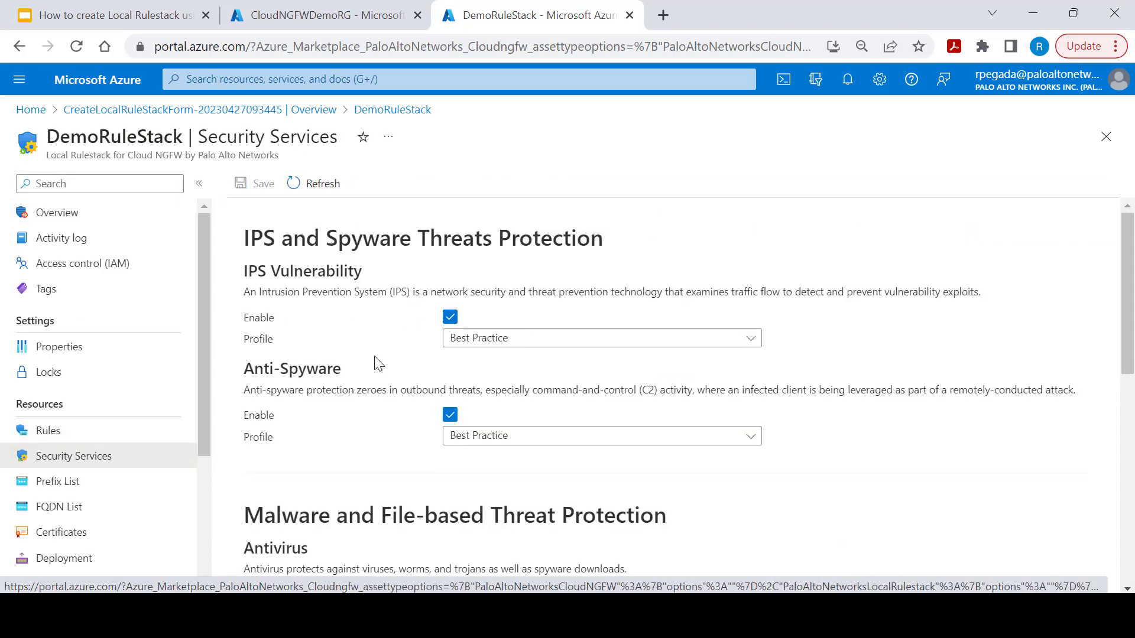
{"action": "scroll", "scroll_direction": "down", "scroll_amount": 3}
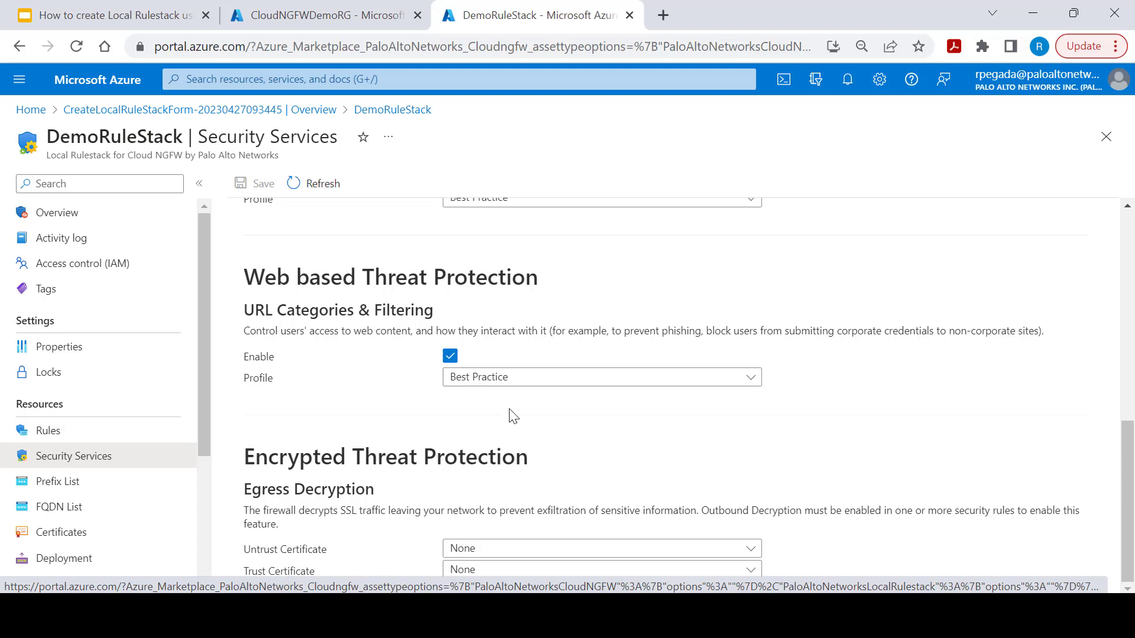
{"action": "left_click", "coordinate": [58, 481]}
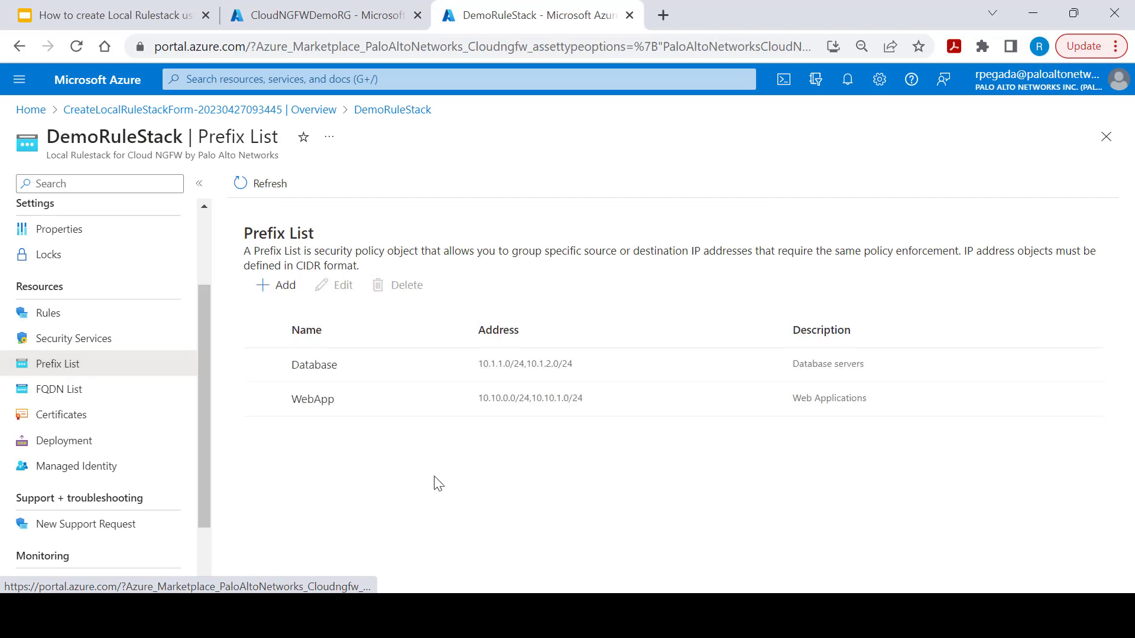
View the FQDN list and the default deny rule, then start adding a new local rule.
{"action": "left_click", "coordinate": [59, 389]}
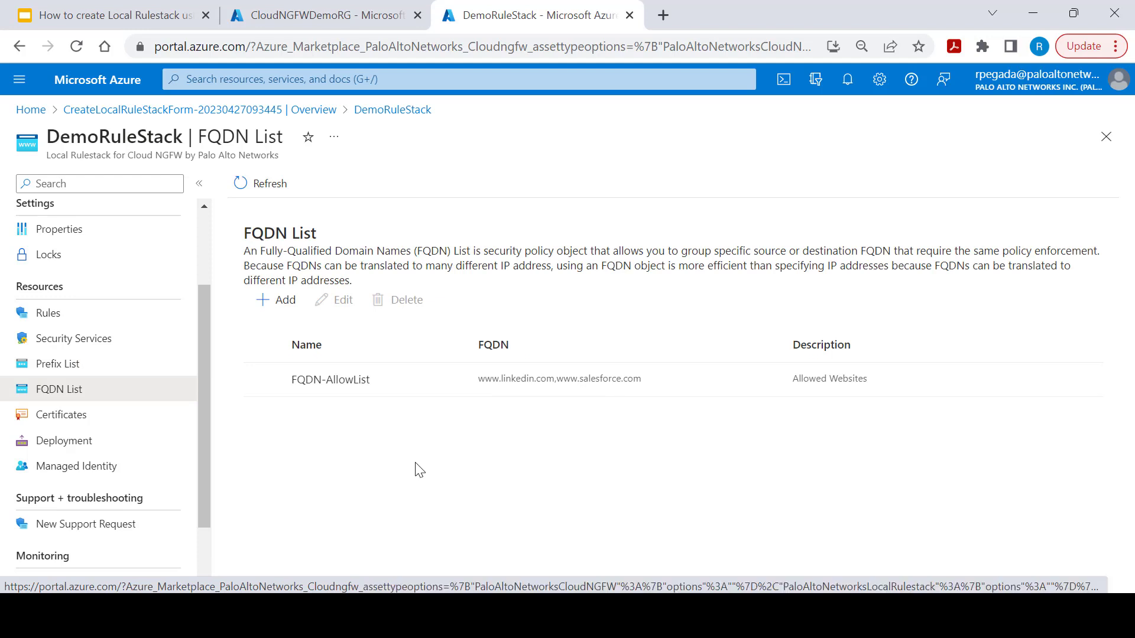
{"action": "left_click", "coordinate": [47, 312]}
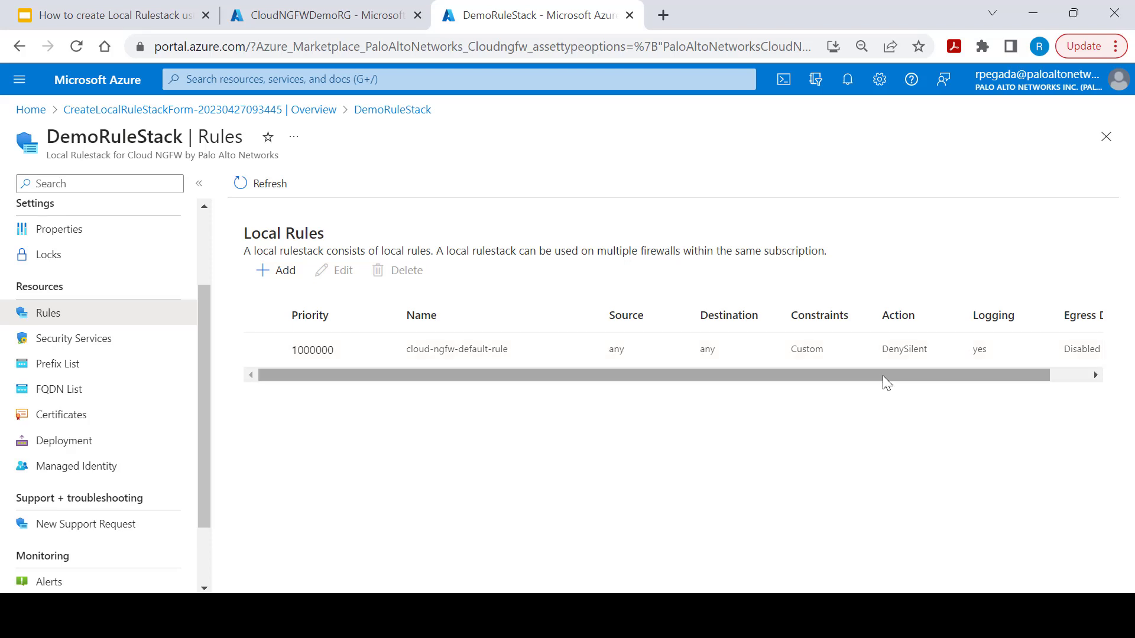
{"action": "mouse_move", "coordinate": [275, 270]}
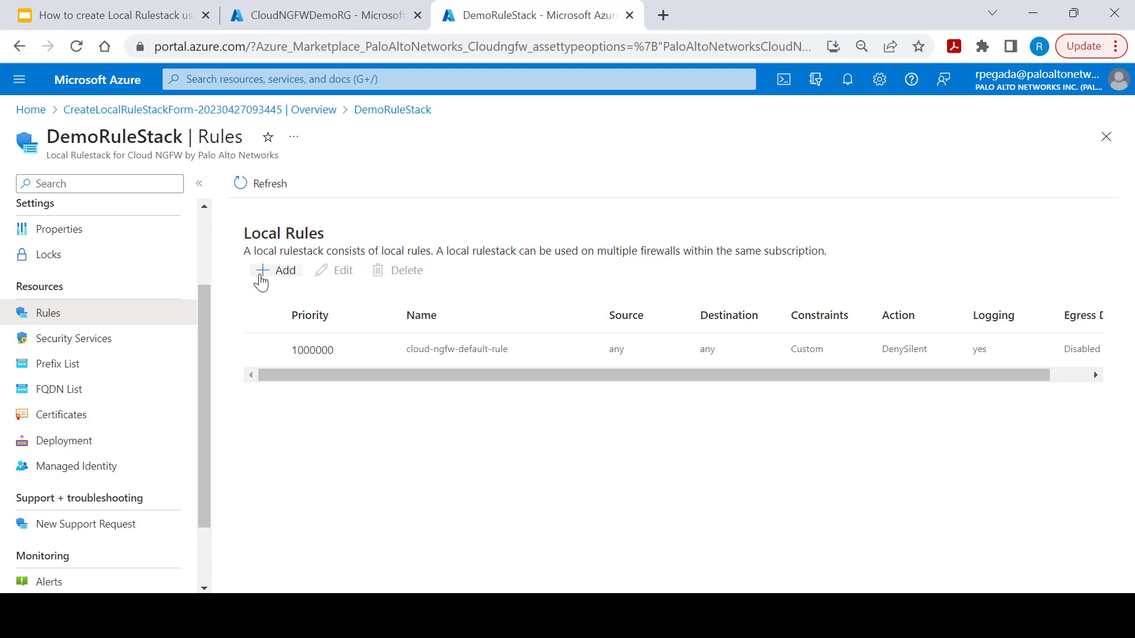
{"action": "left_click", "coordinate": [277, 270]}
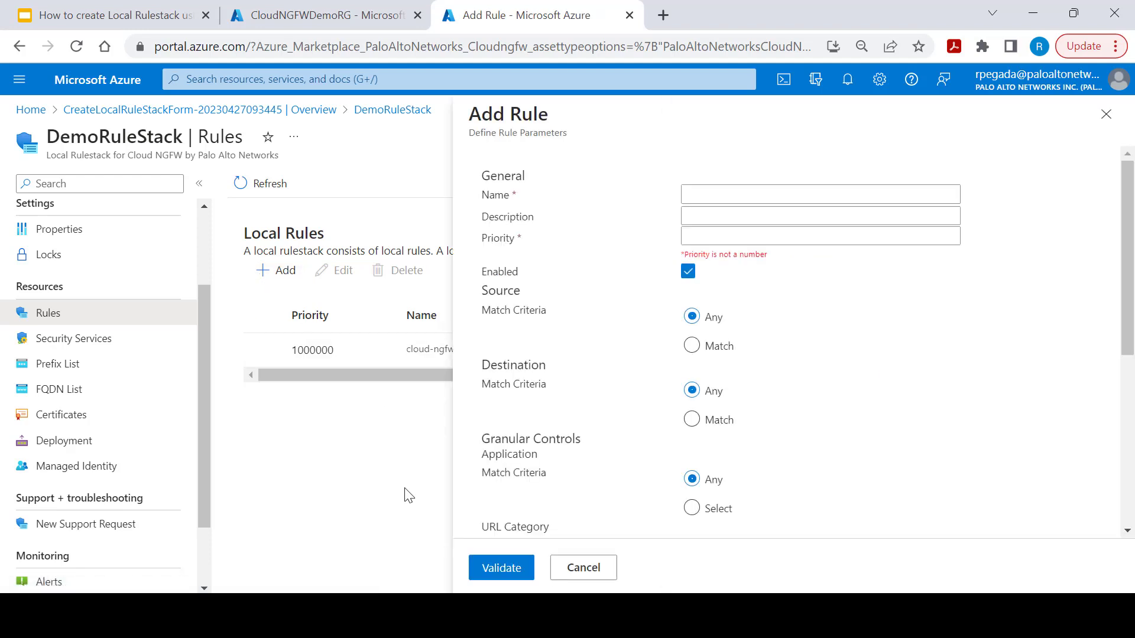
Save rule Block-Social-Networking, priority 100, matching social-networking URL category with Drop action.
{"action": "type", "text": "Block-Social-Networking"}
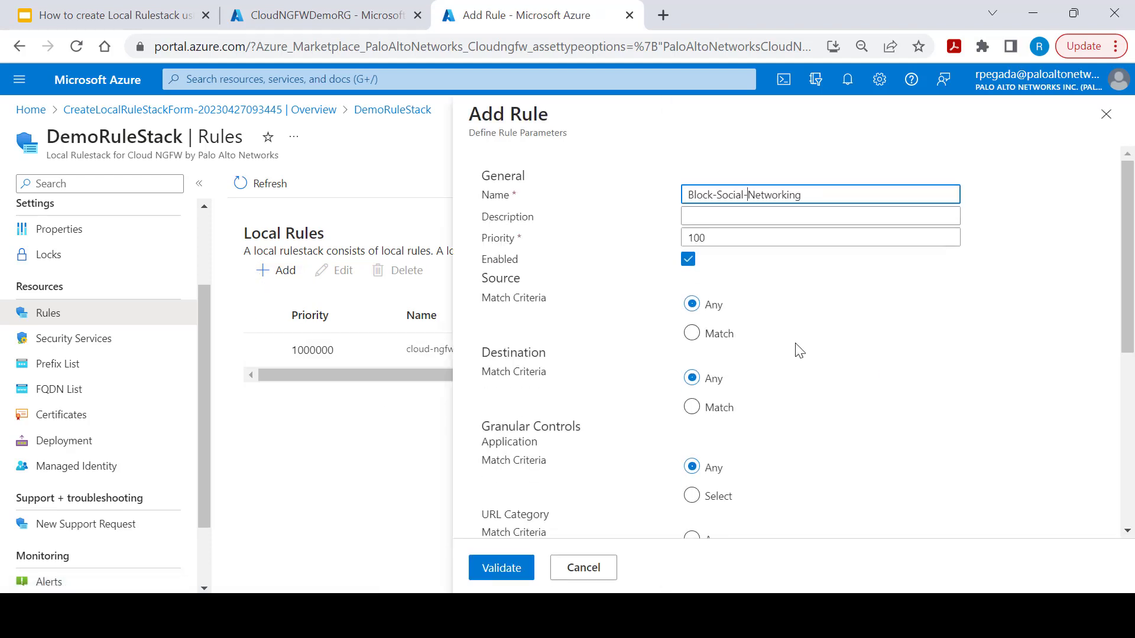
{"action": "left_click", "coordinate": [692, 495]}
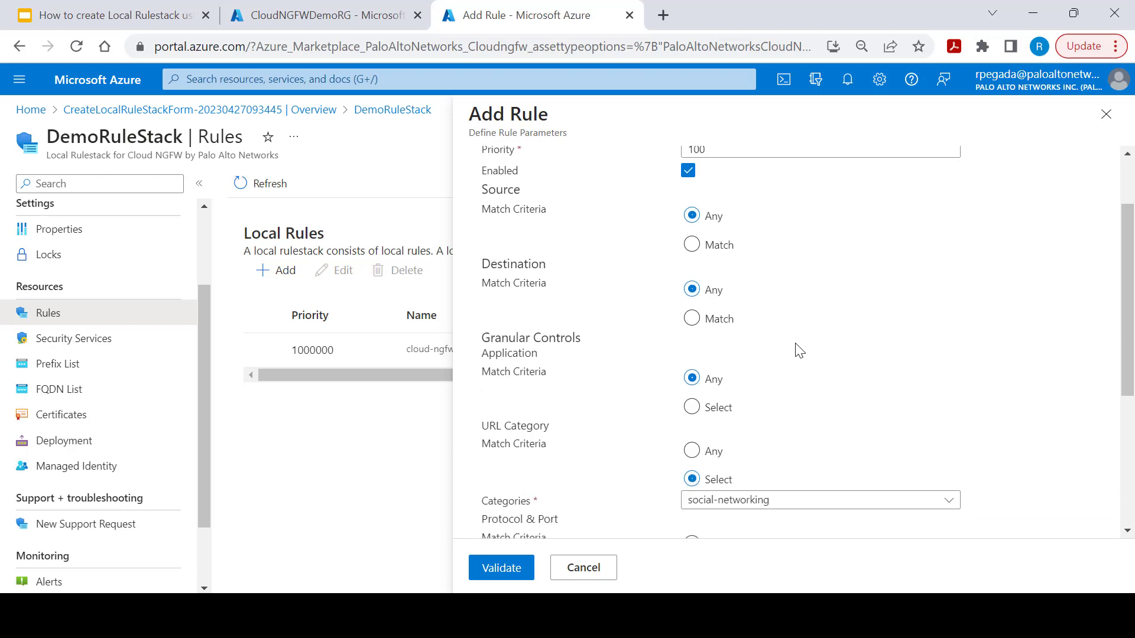
{"action": "scroll", "scroll_direction": "down", "scroll_amount": 3}
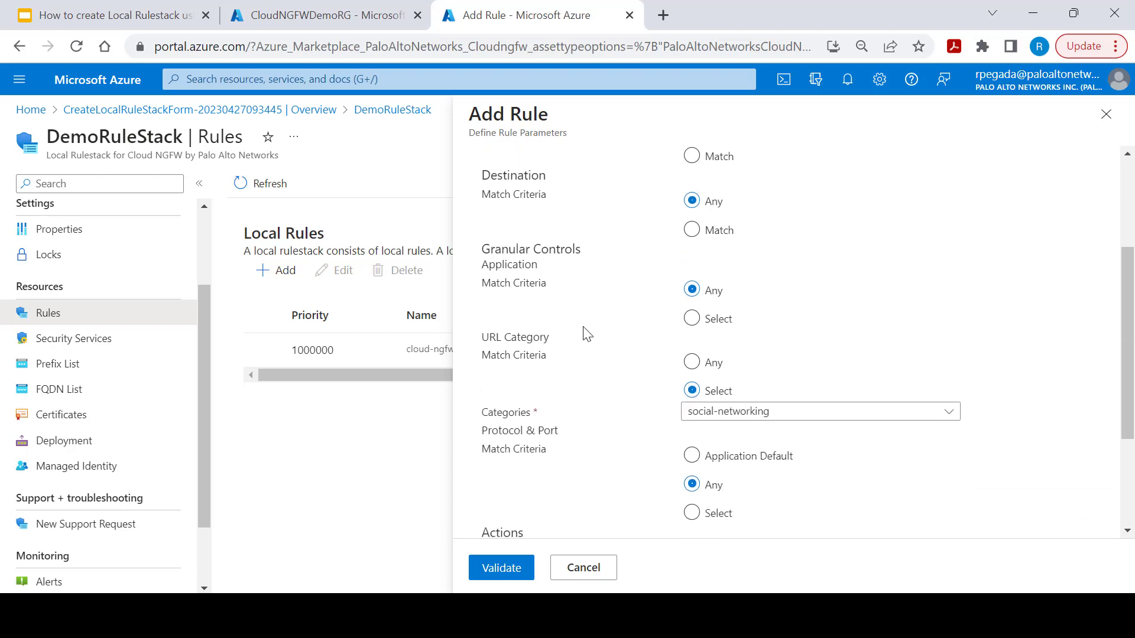
{"action": "mouse_move", "coordinate": [504, 299]}
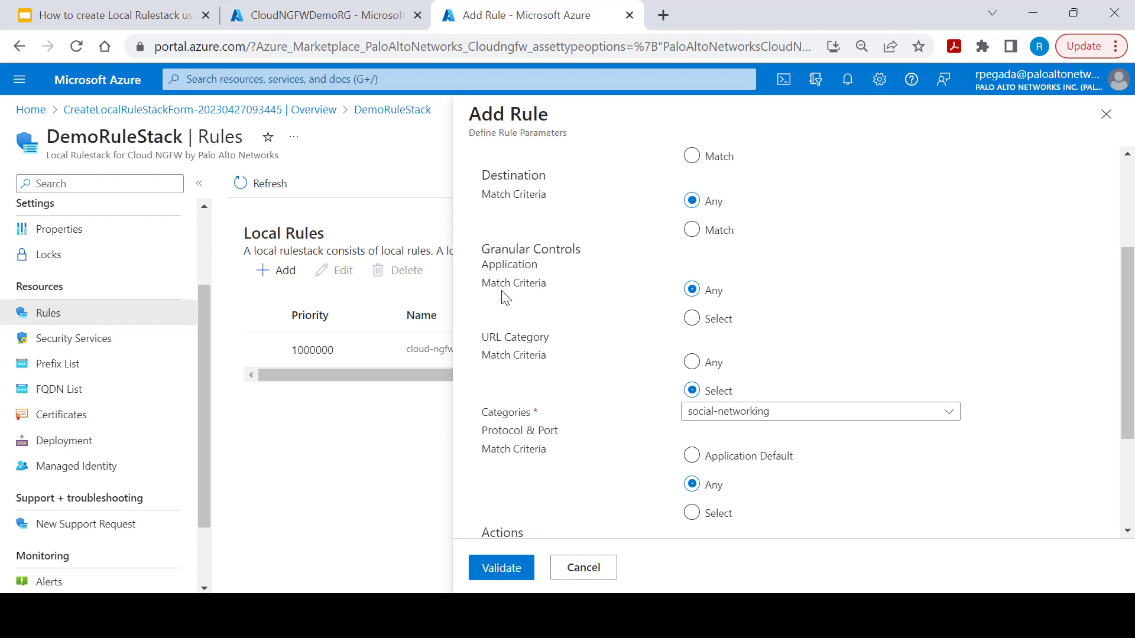
{"action": "mouse_move", "coordinate": [561, 363]}
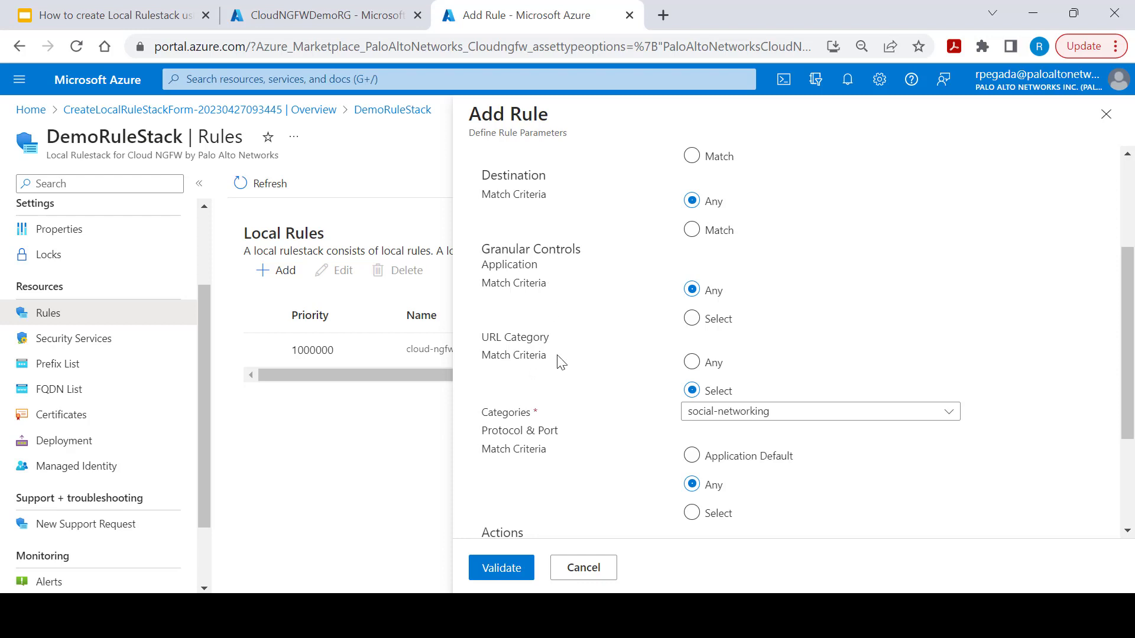
{"action": "mouse_move", "coordinate": [697, 440]}
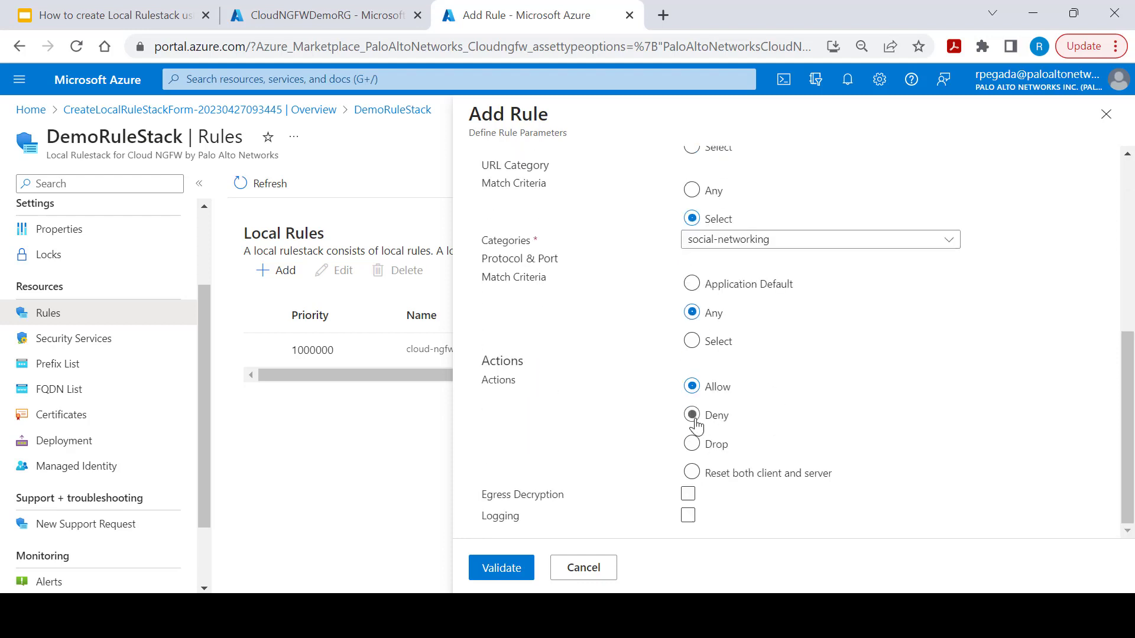
{"action": "left_click", "coordinate": [692, 443]}
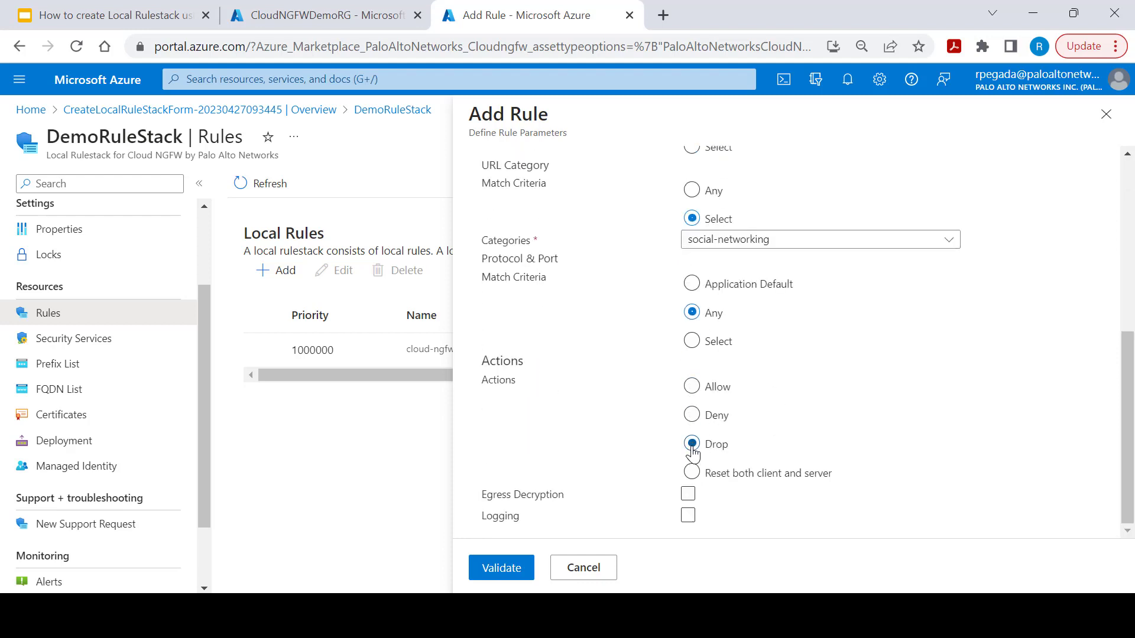
{"action": "left_click", "coordinate": [502, 567]}
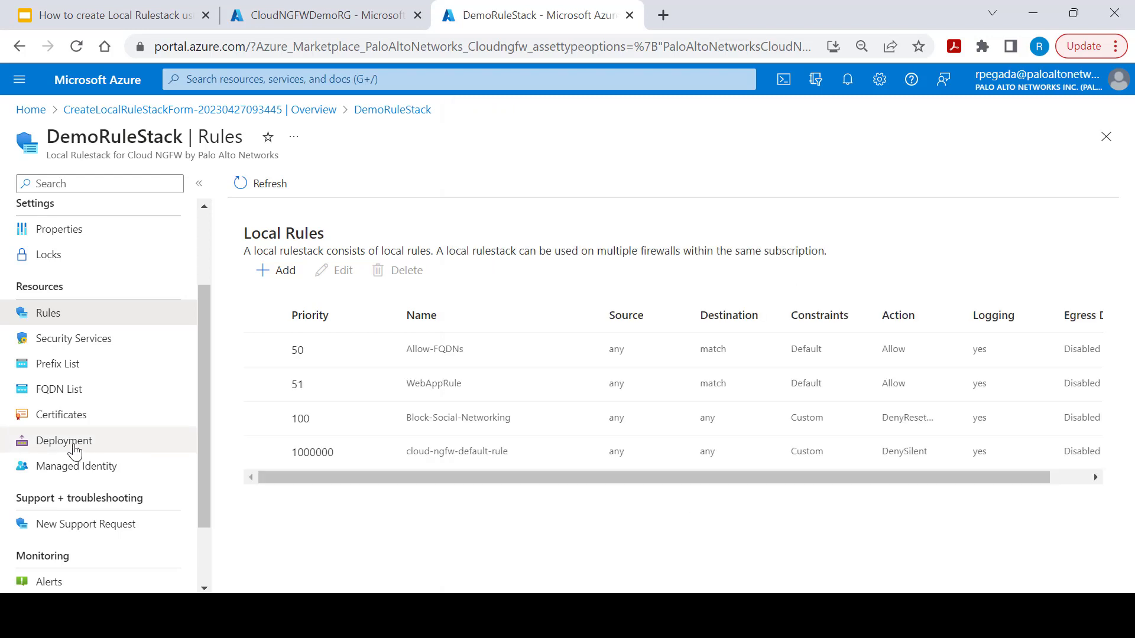
Go to DemoRuleStack's Deployment page to check its status.
{"action": "left_click", "coordinate": [64, 441]}
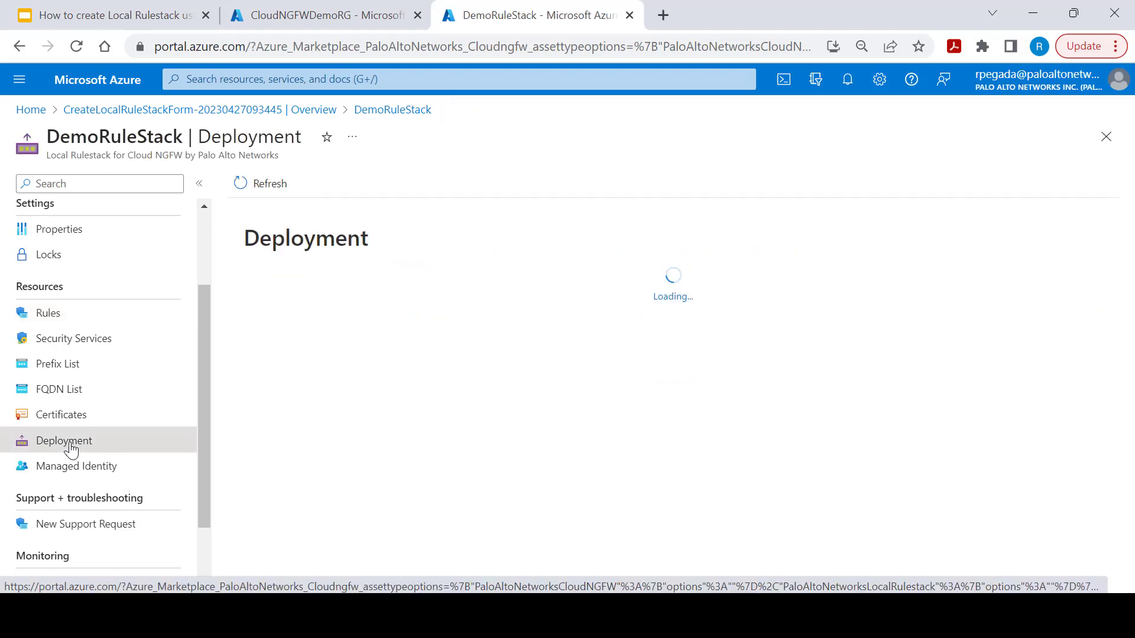
Deploy the pending candidate configuration and confirm pushing it to the firewalls.
{"action": "left_click", "coordinate": [64, 441]}
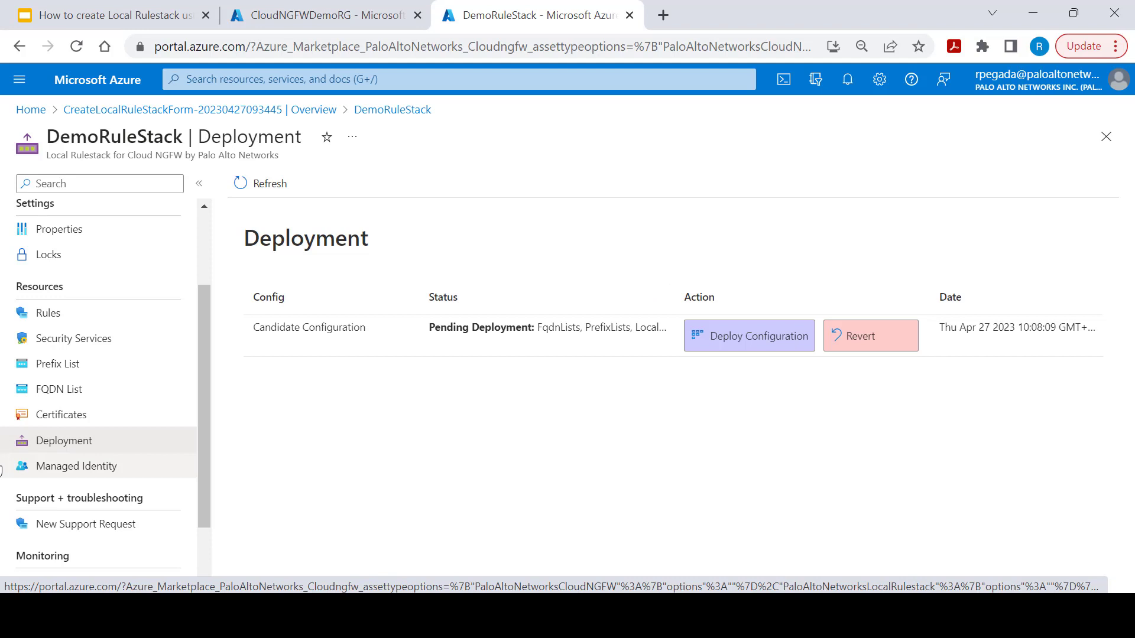
{"action": "left_click", "coordinate": [748, 334]}
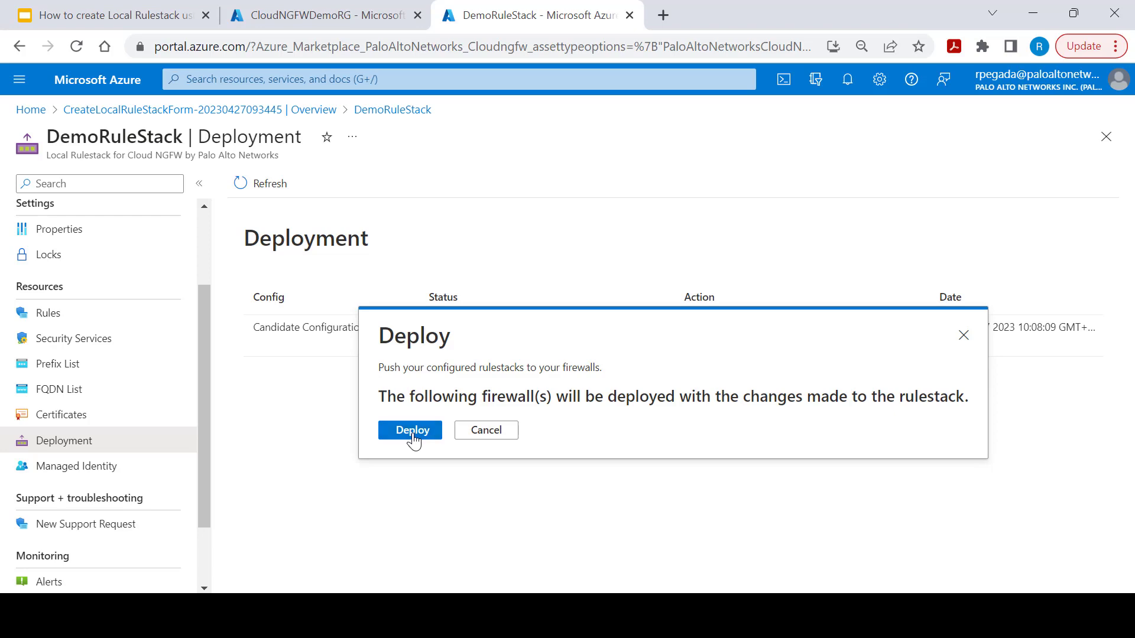
{"action": "left_click", "coordinate": [410, 430]}
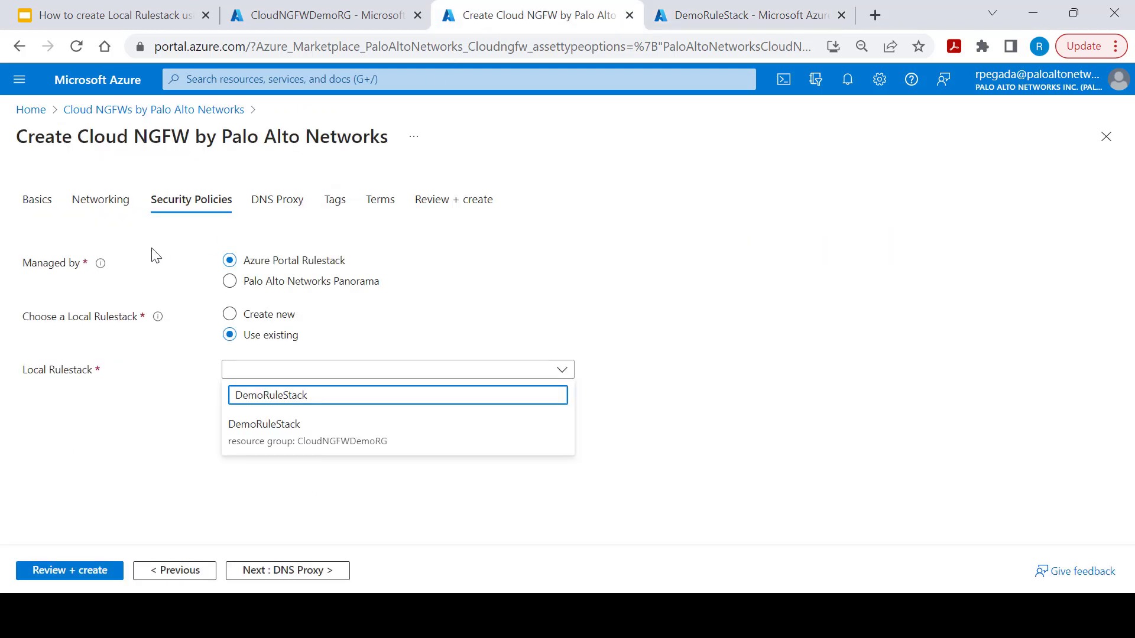
{"action": "mouse_move", "coordinate": [250, 339]}
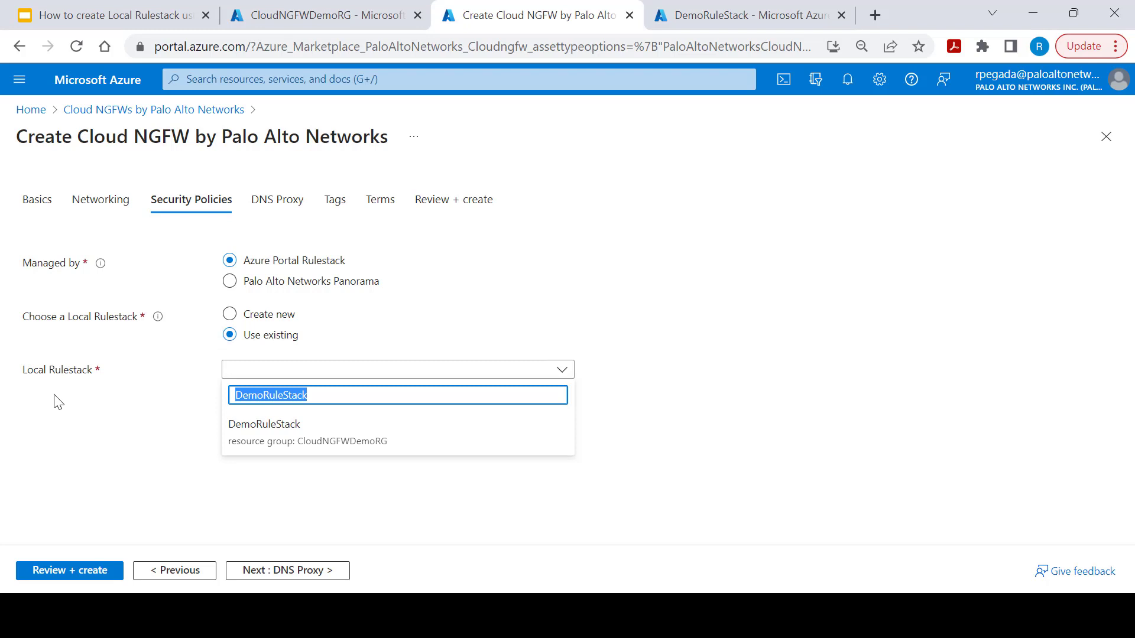
{"action": "mouse_move", "coordinate": [302, 441]}
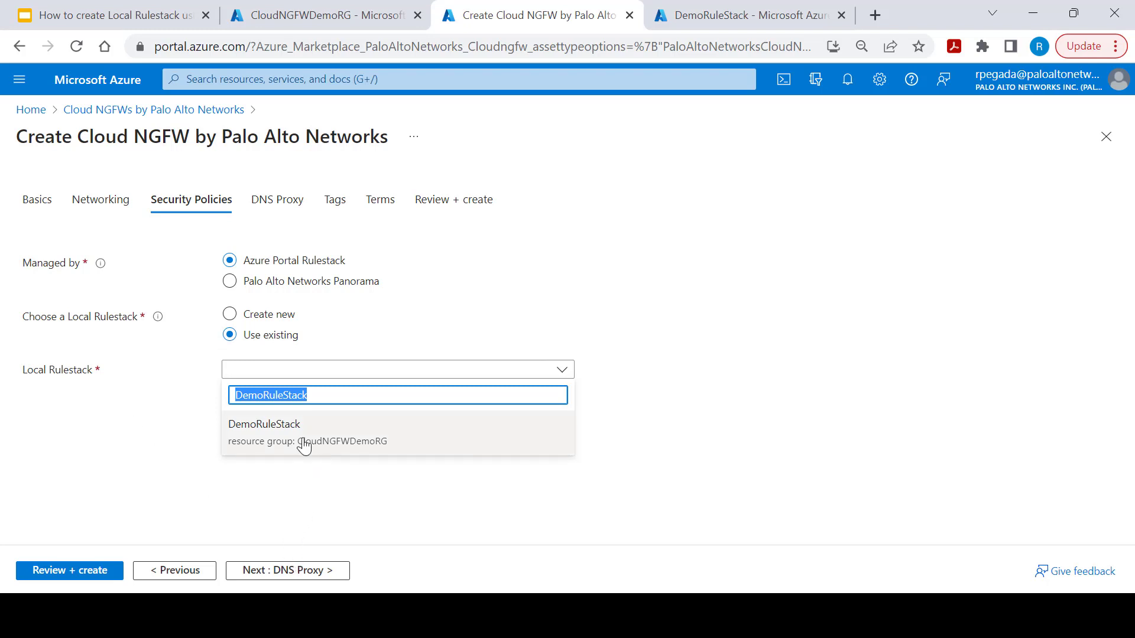